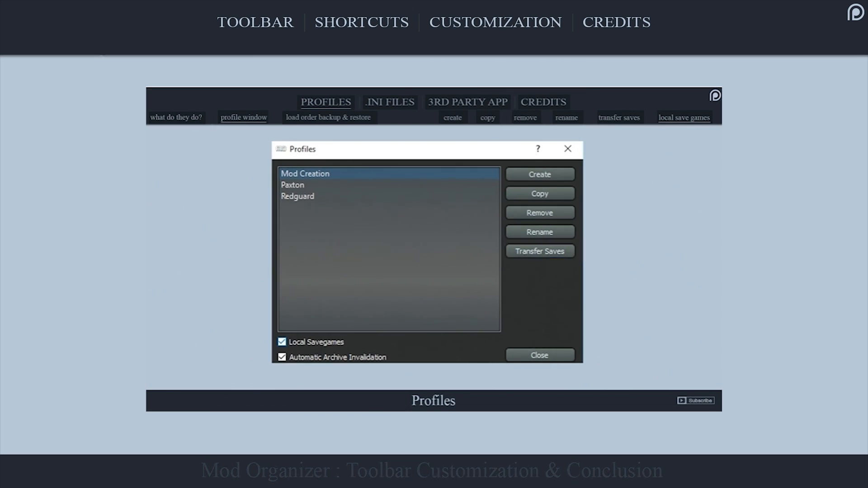
Step: Bring the Mod Organizer main window forward to start the toolbar tour
click(255, 22)
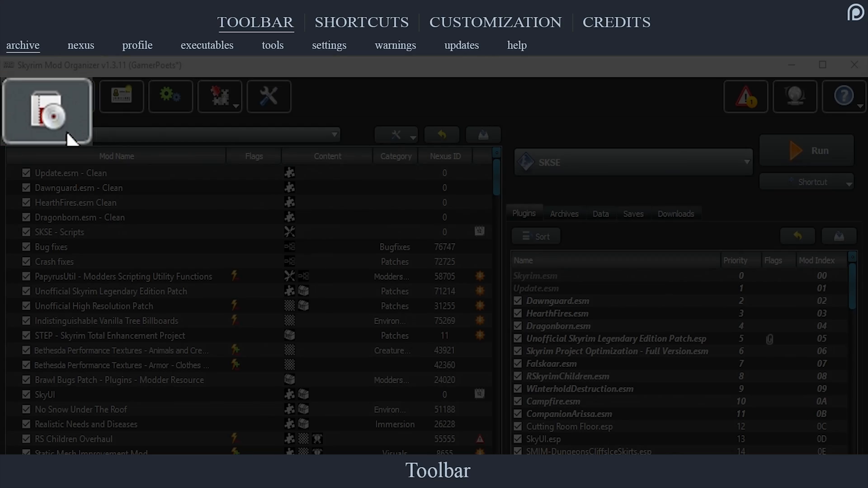
Step: Try Install Mod and cancel its archive chooser, then launch nexusmods.com/skyrim via the globe icon
click(47, 113)
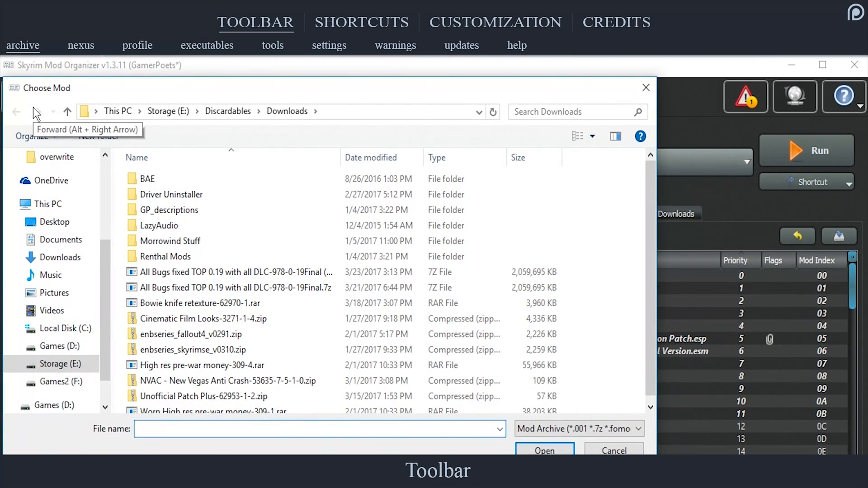
mouse_move(734, 82)
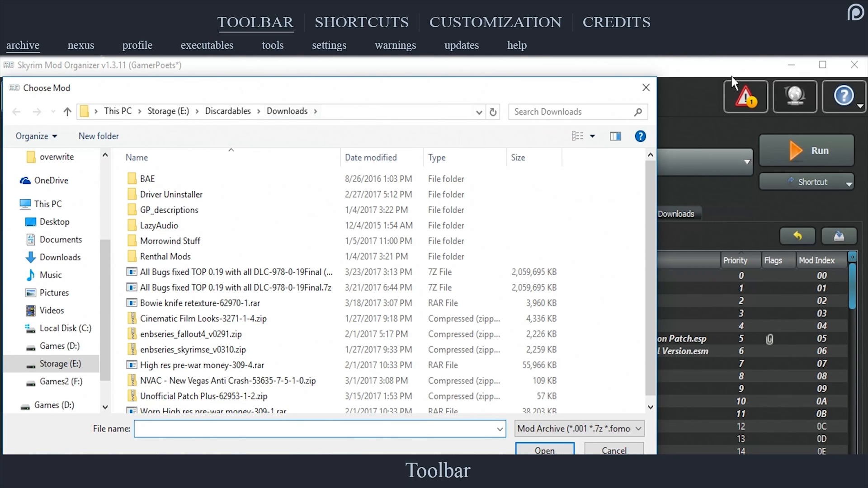
click(613, 451)
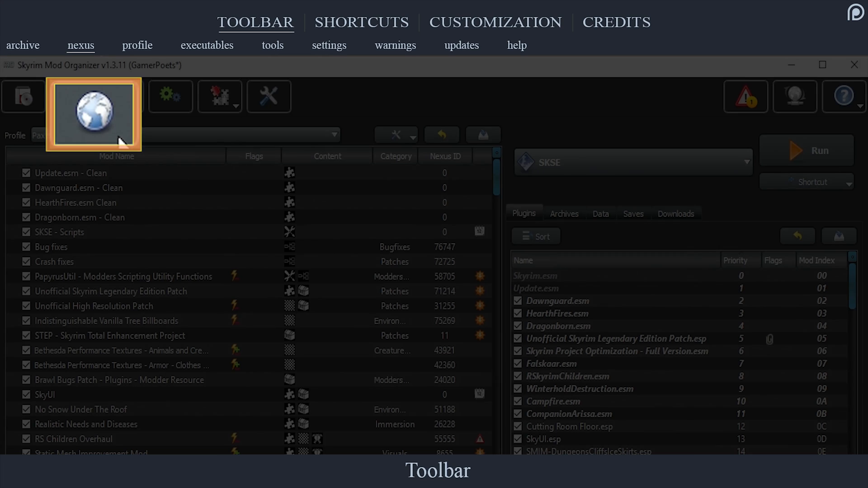
click(93, 112)
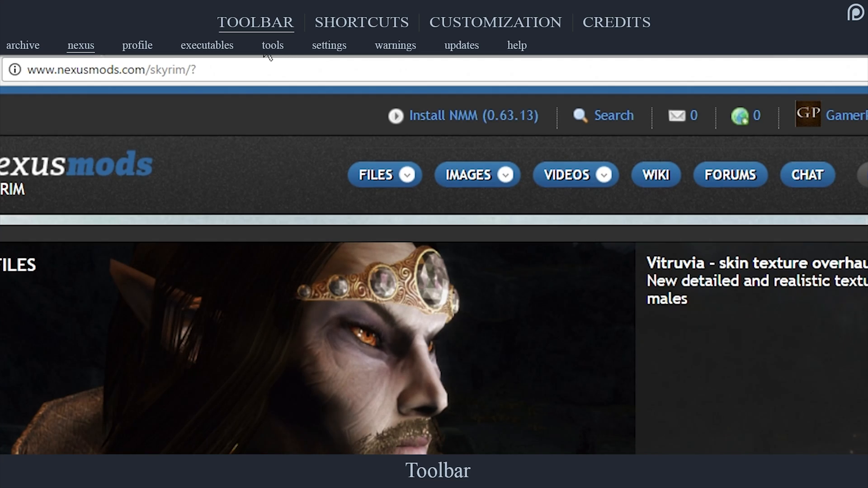
Step: Return to Mod Organizer and show the Profiles dialog listing Mod Creation, Paxton and Redguard
click(137, 45)
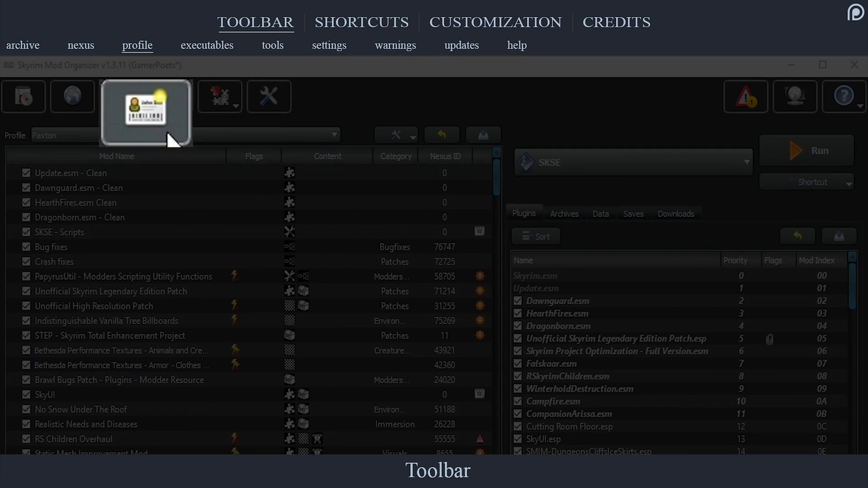
click(146, 96)
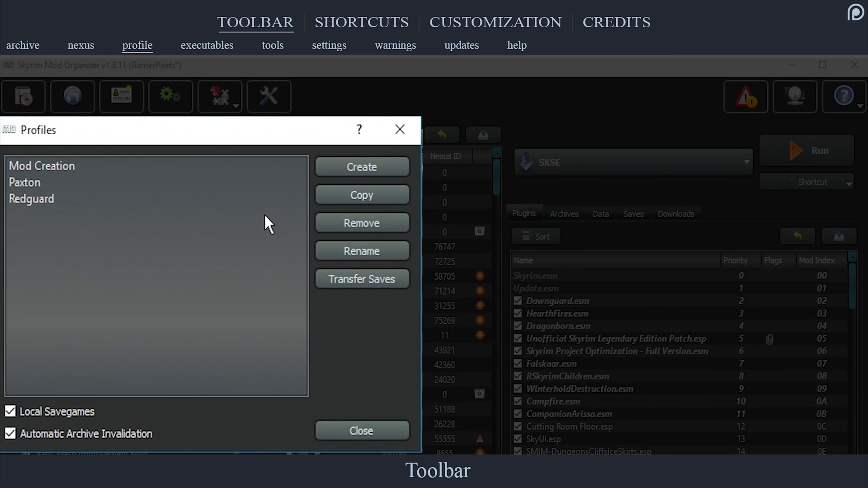
mouse_move(282, 232)
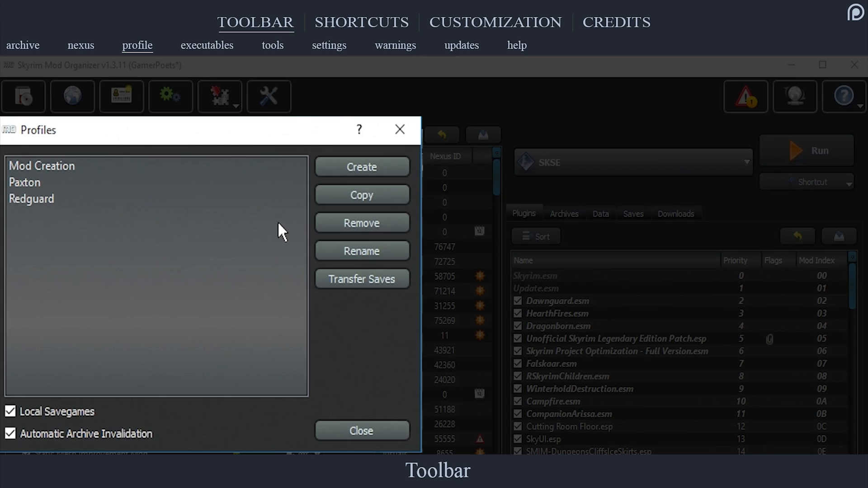
Step: Close Profiles and bring up Modify Executables listing SKSE, Skyrim, LOOT and Wyre Bash
click(361, 431)
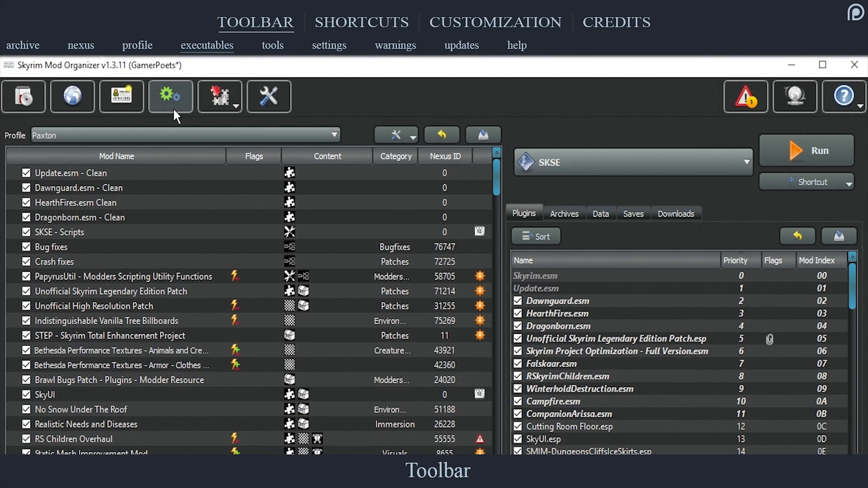
click(171, 97)
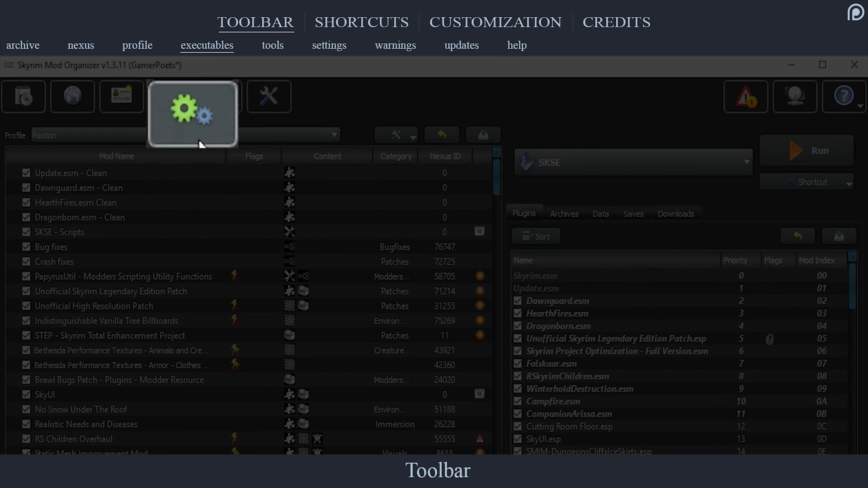
click(192, 96)
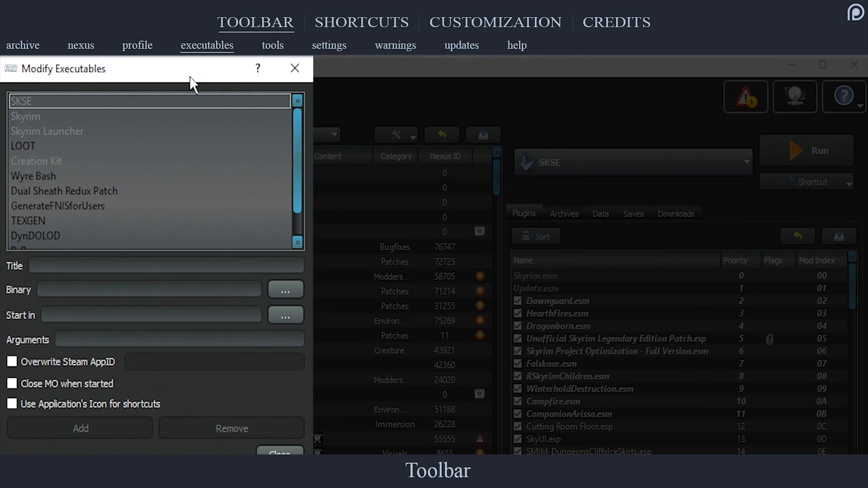
mouse_move(451, 94)
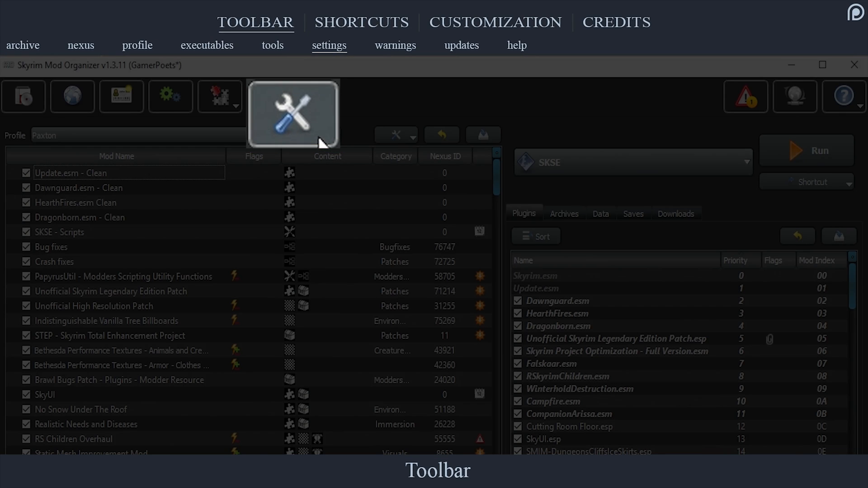
click(293, 114)
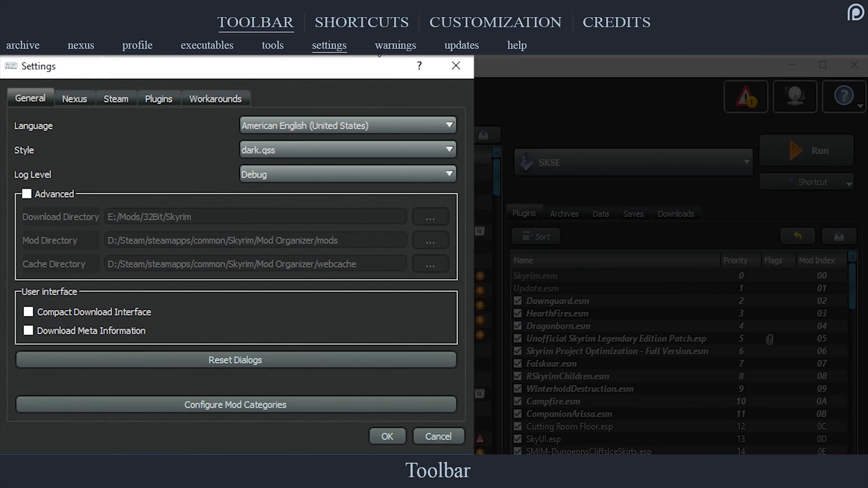
mouse_move(439, 68)
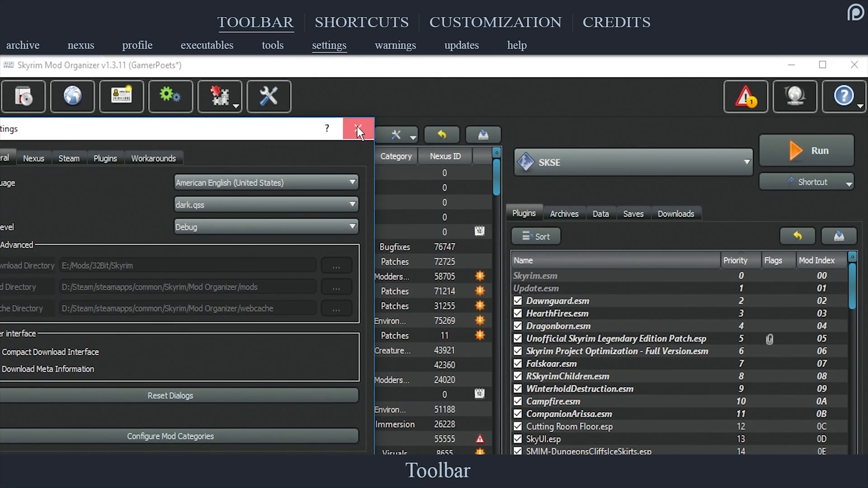
click(359, 129)
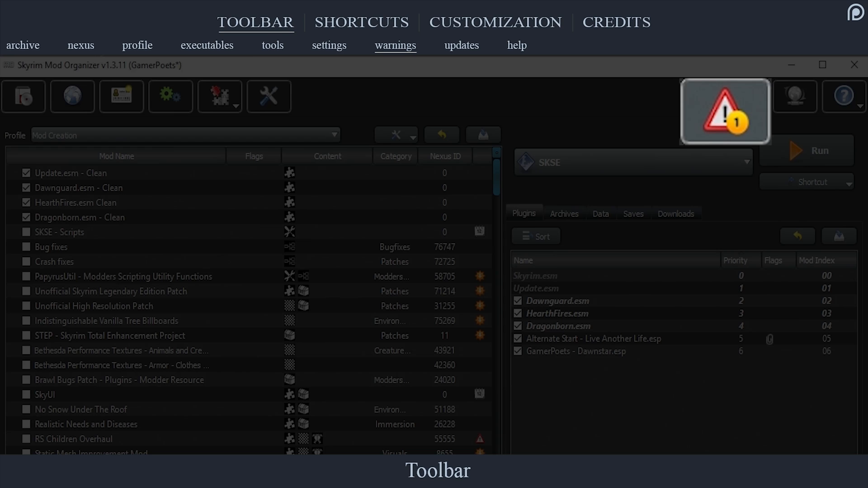
click(186, 135)
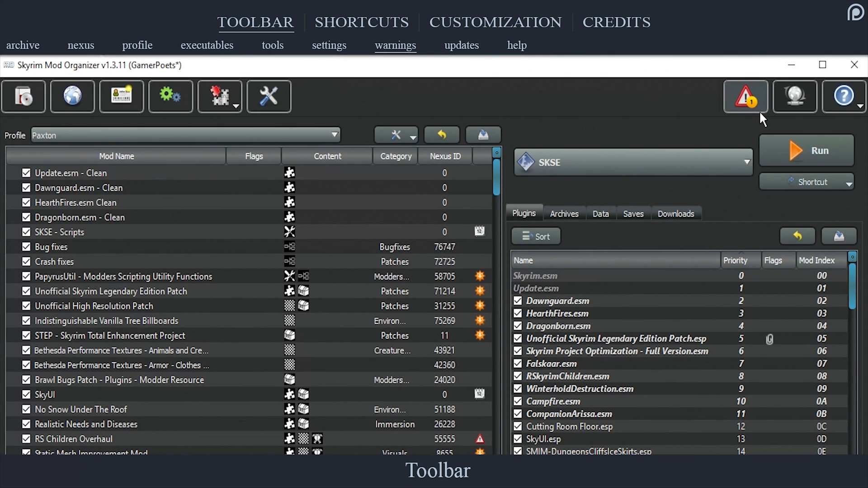
click(745, 97)
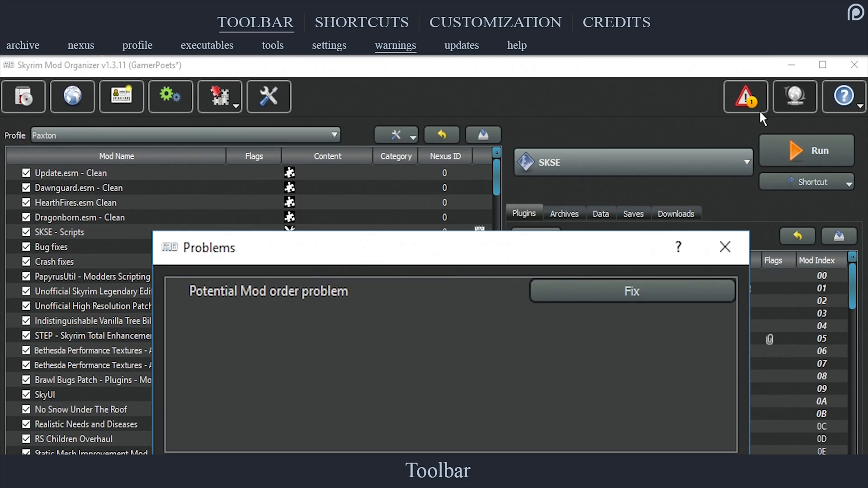
mouse_move(763, 117)
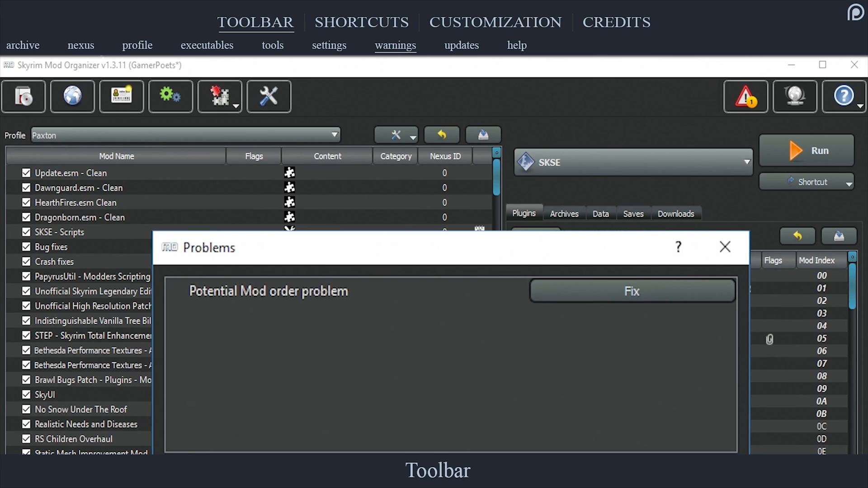
click(631, 291)
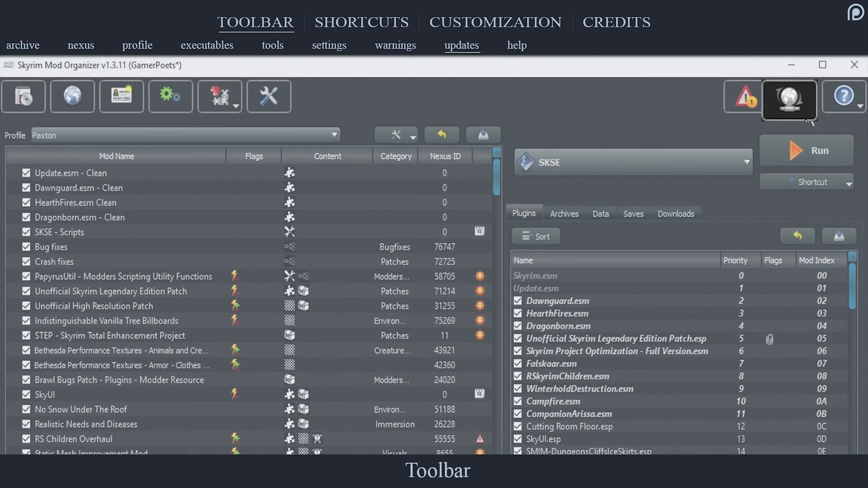
click(838, 97)
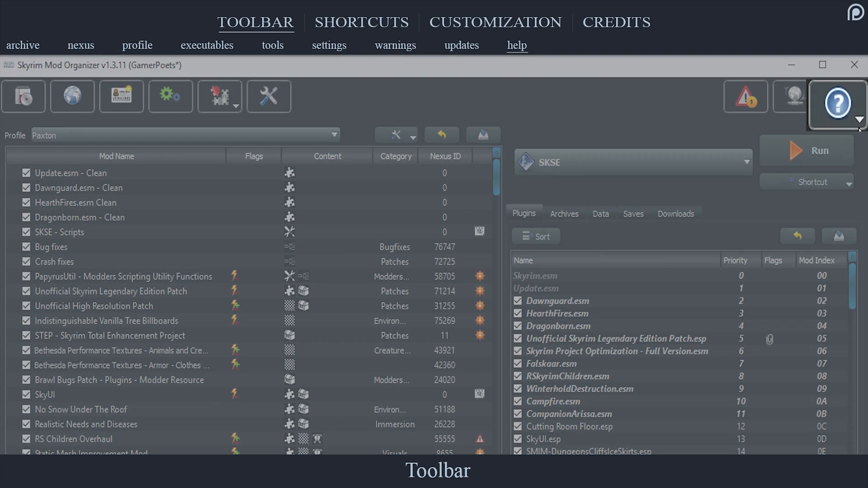
click(838, 105)
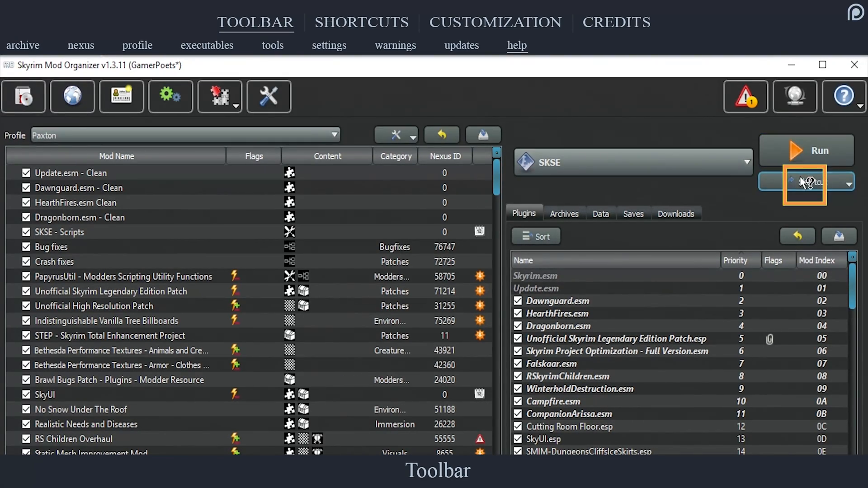
mouse_move(806, 182)
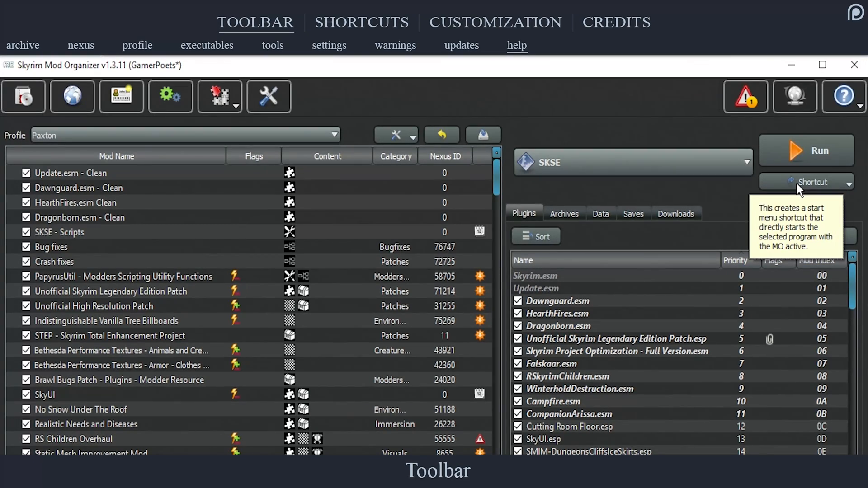
click(362, 22)
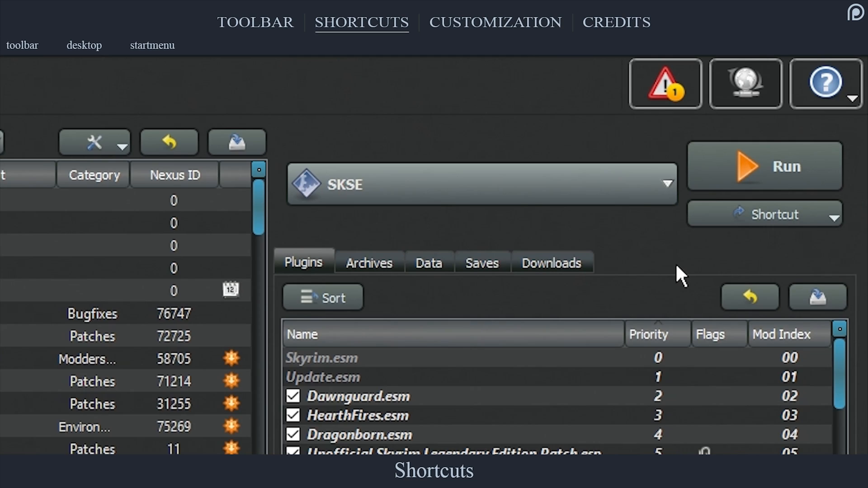
Step: Give LOOT a Toolbar shortcut, then select Wyre Bash as the program to run
click(22, 45)
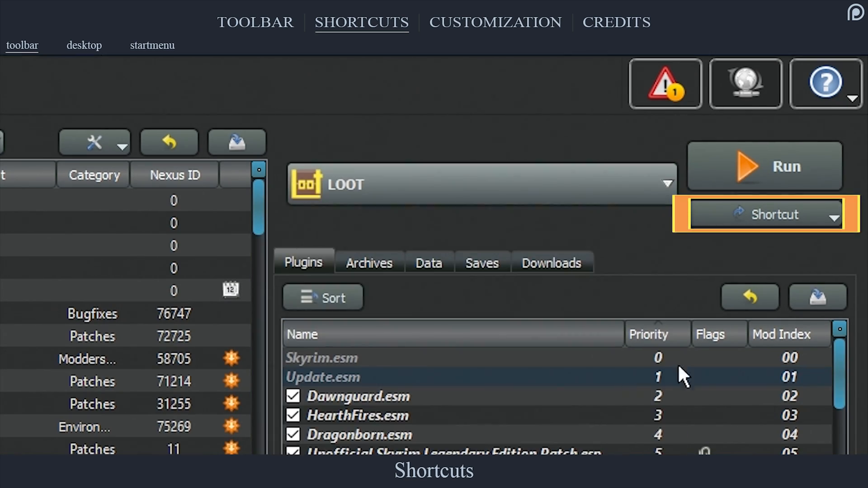
click(846, 216)
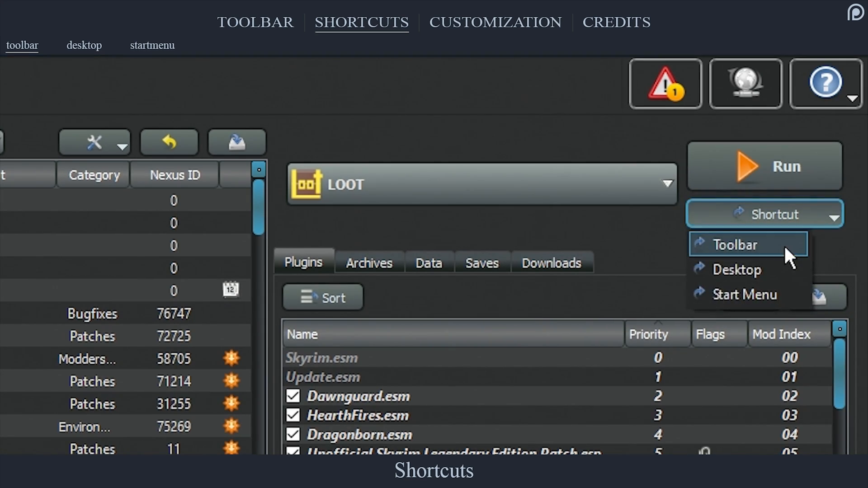
click(736, 244)
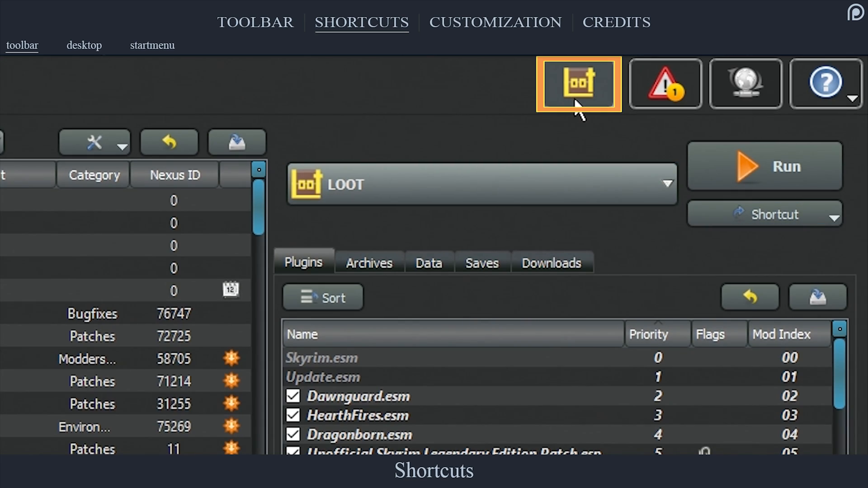
mouse_move(579, 102)
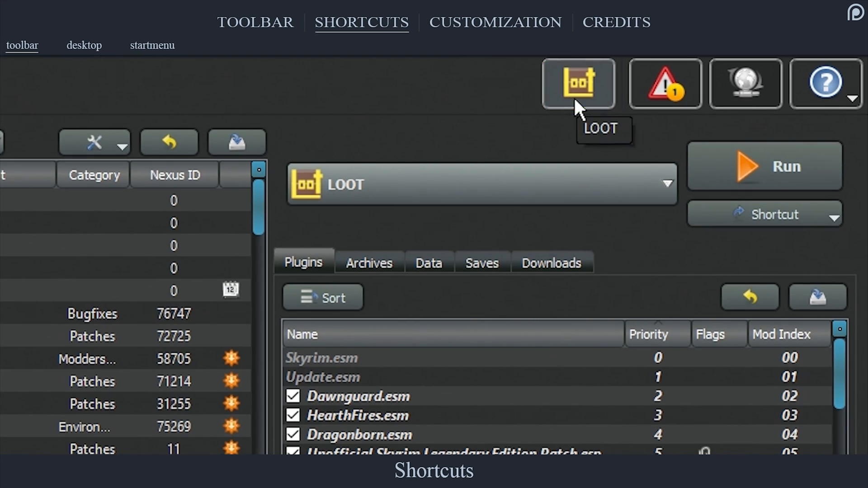
click(83, 45)
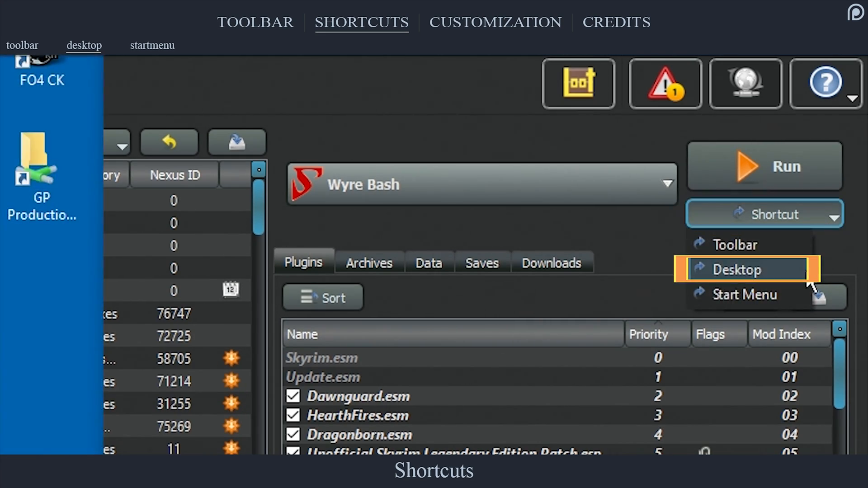
Step: Make a Desktop shortcut for Wyre Bash and a Start Menu shortcut for Creation Kit
click(744, 269)
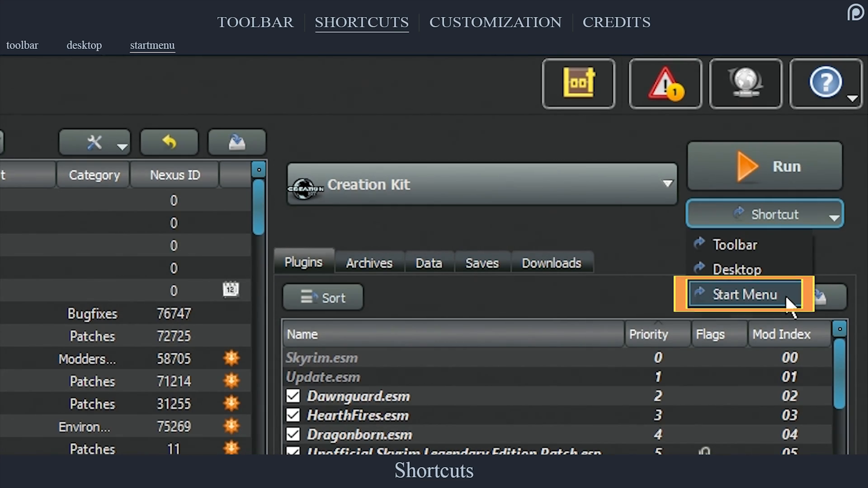
click(494, 22)
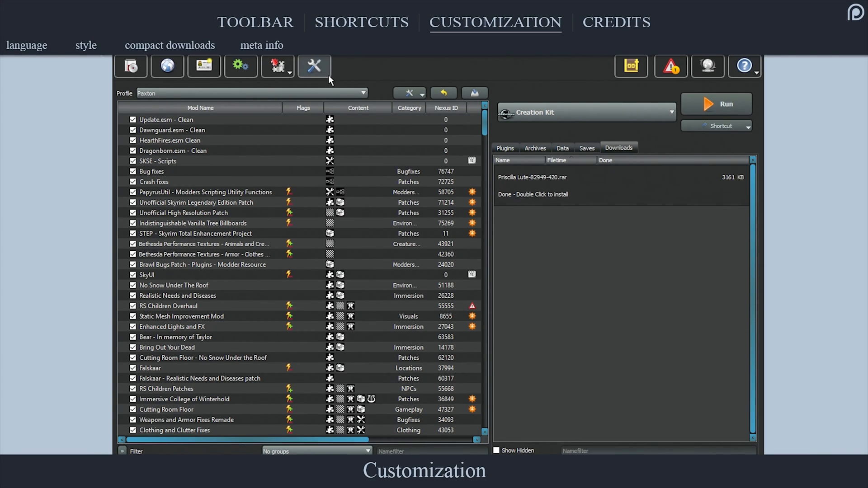
click(313, 66)
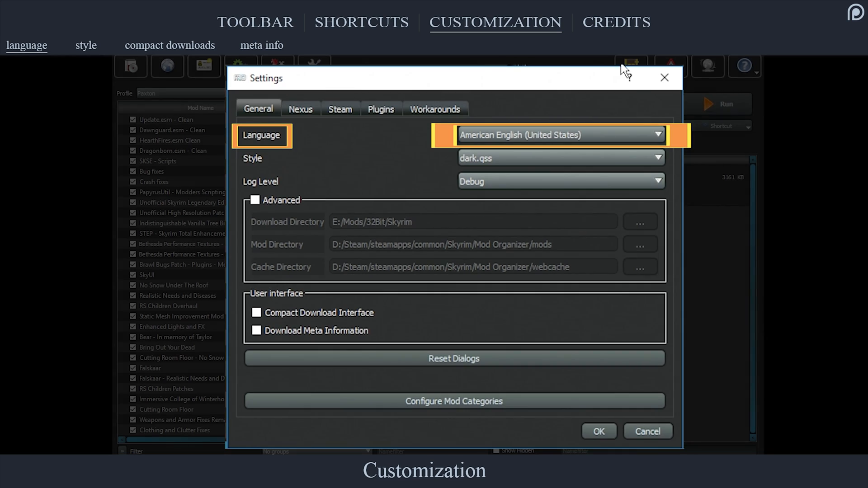
click(657, 136)
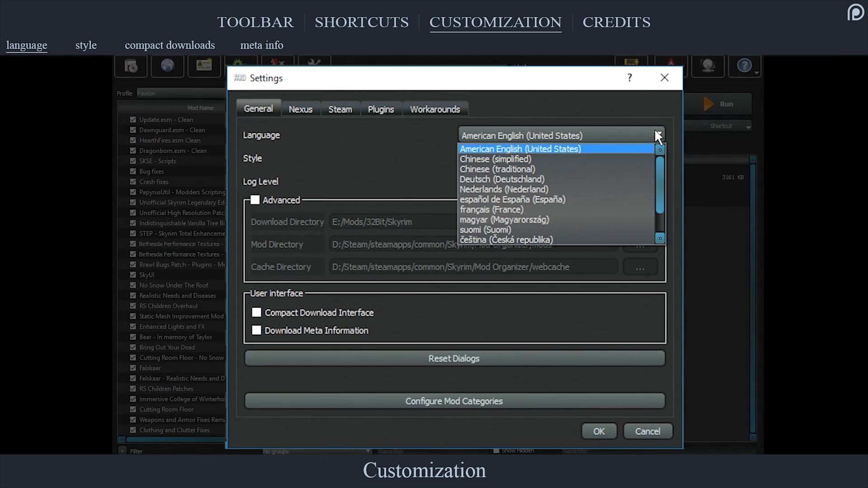
mouse_move(641, 179)
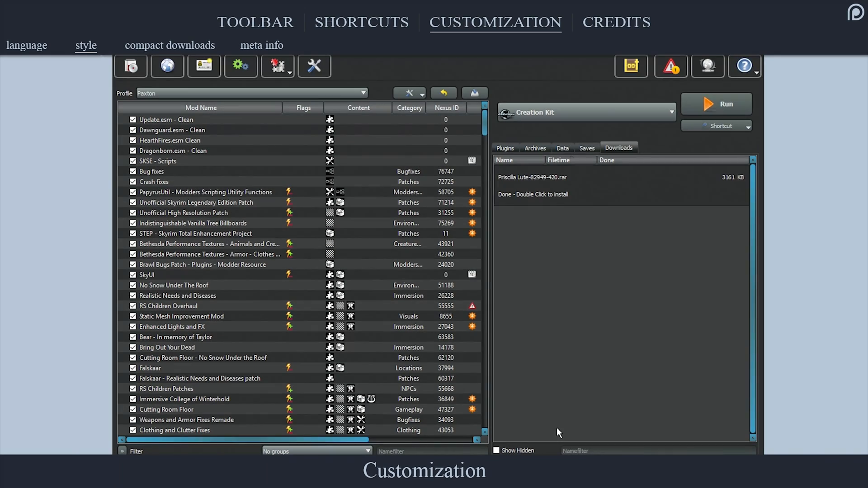
Step: In Settings enable Download Meta Information so downloads show mod name and version, and apply
click(169, 45)
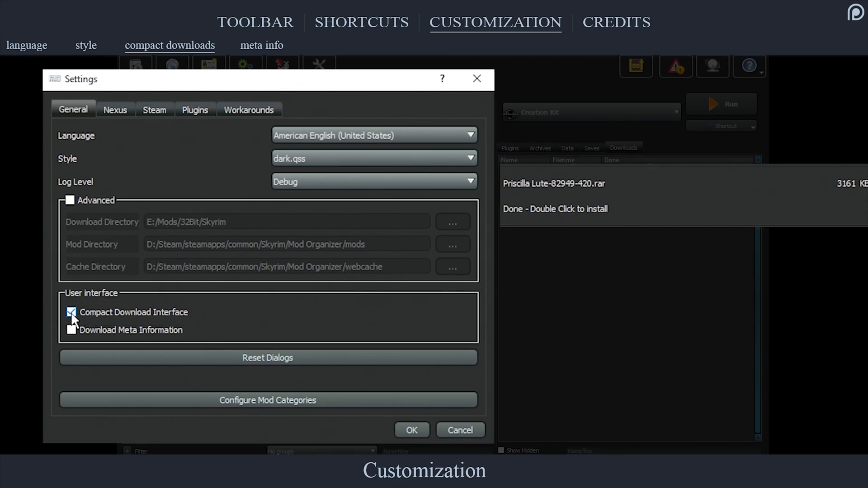
click(410, 430)
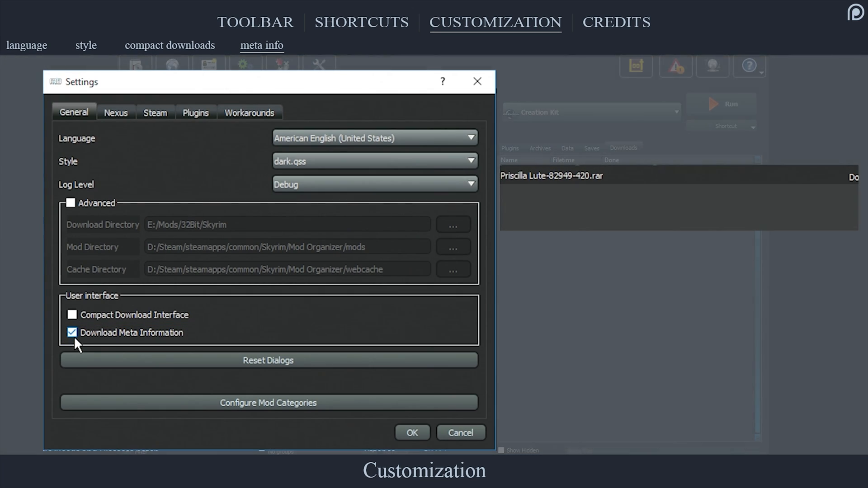
click(412, 432)
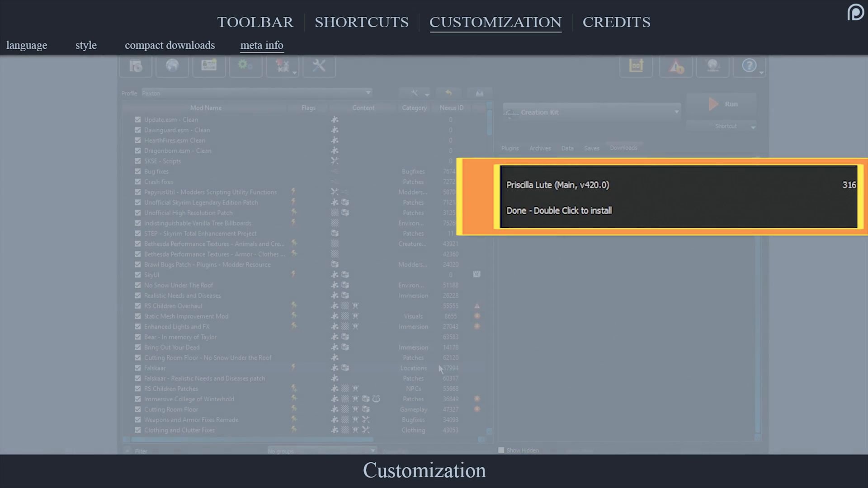